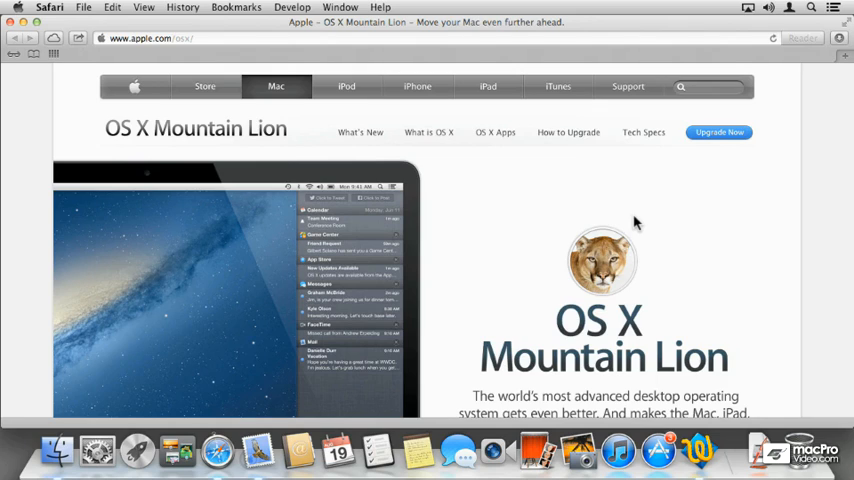
pyautogui.moveTo(604, 238)
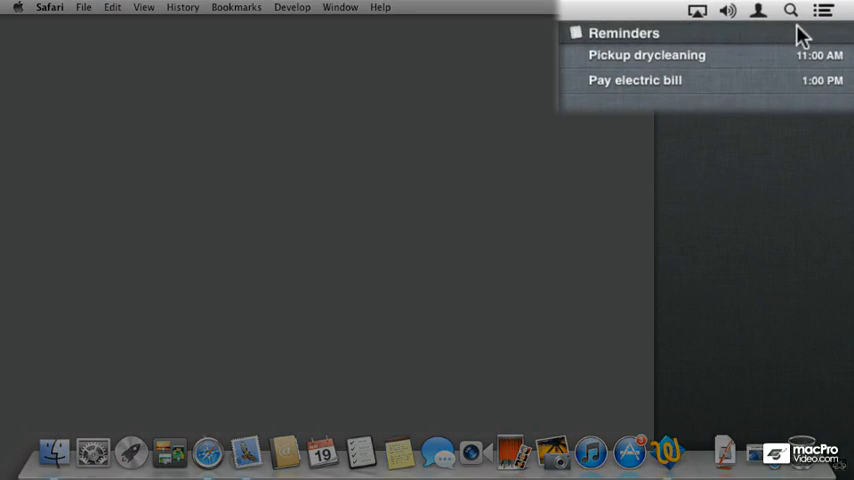
pyautogui.moveTo(739, 114)
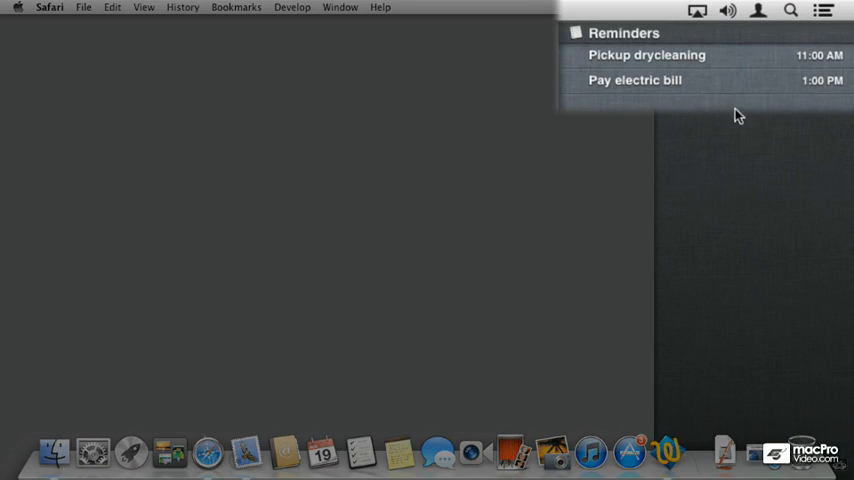
# Step: Close Notification Center after reviewing the two pending reminders
pyautogui.click(845, 9)
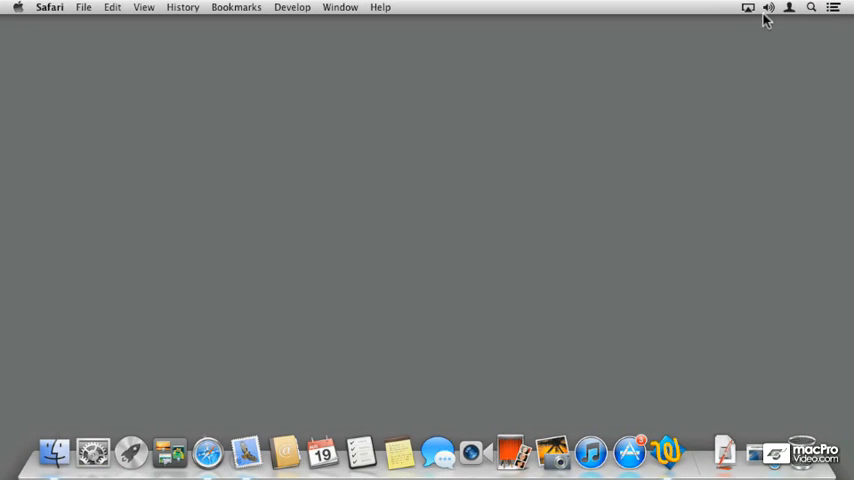
pyautogui.click(742, 11)
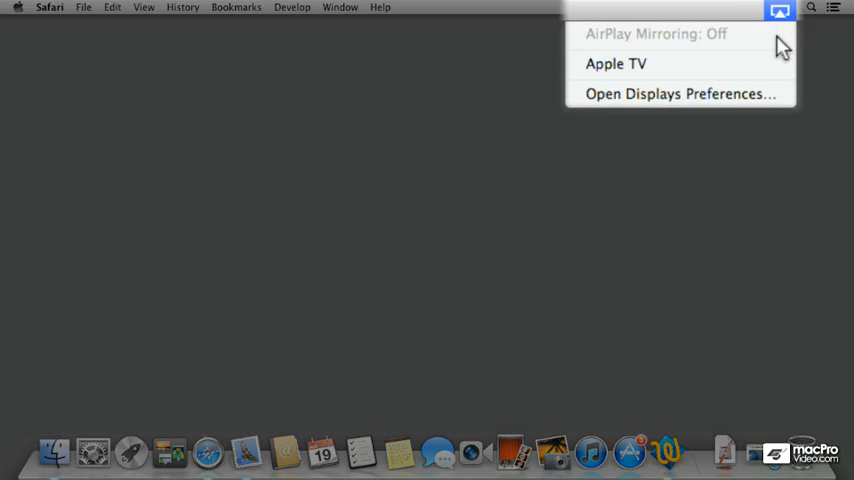
pyautogui.moveTo(763, 65)
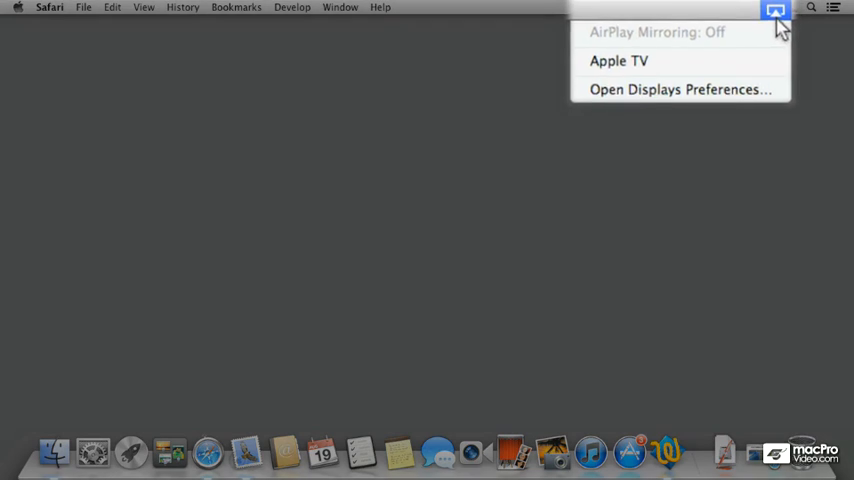
pyautogui.click(771, 11)
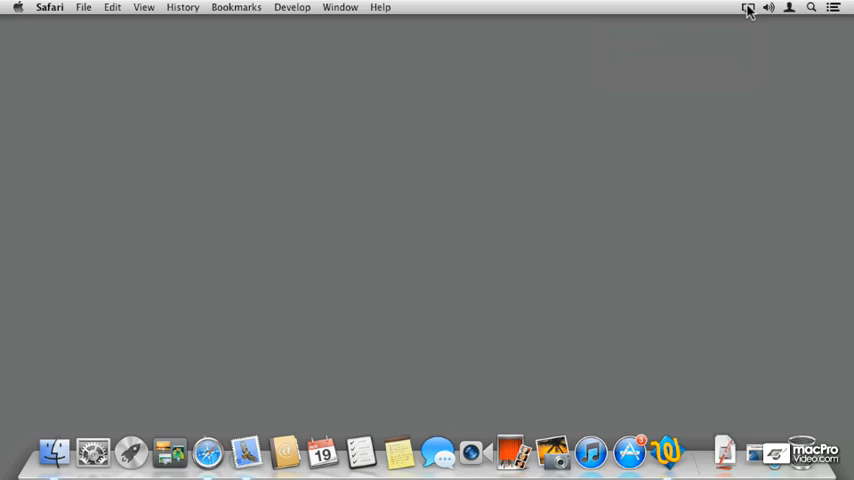
pyautogui.moveTo(748, 16)
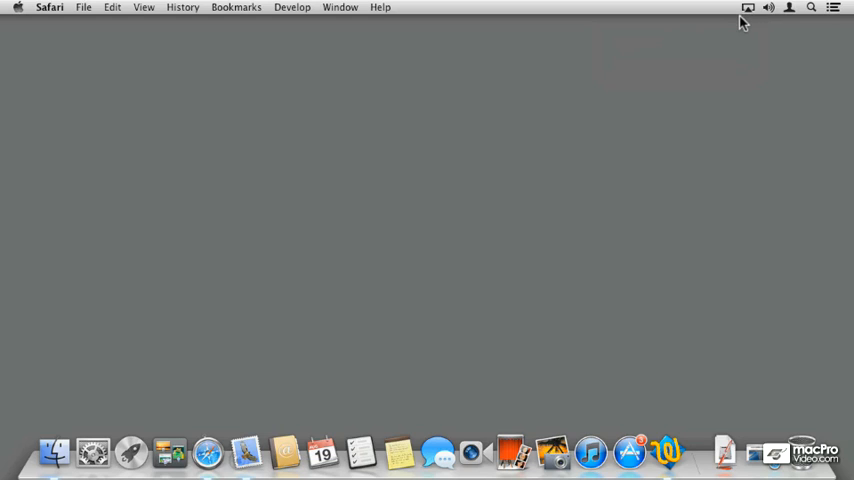
pyautogui.moveTo(366, 397)
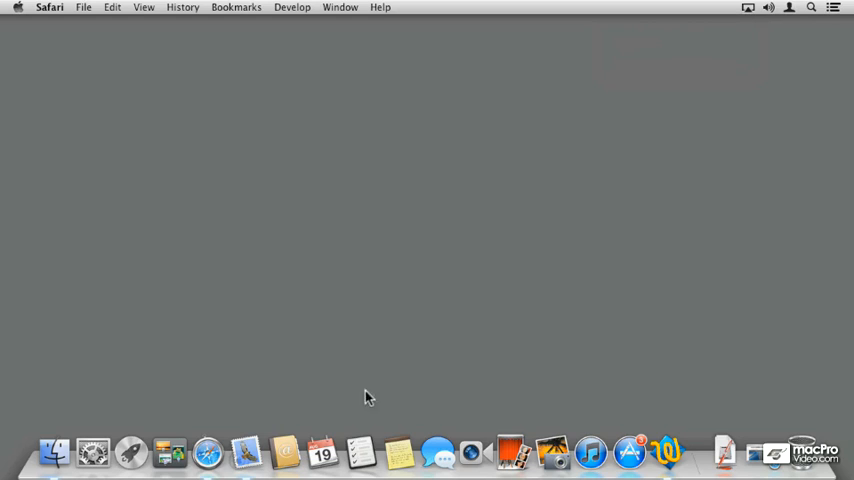
pyautogui.click(362, 453)
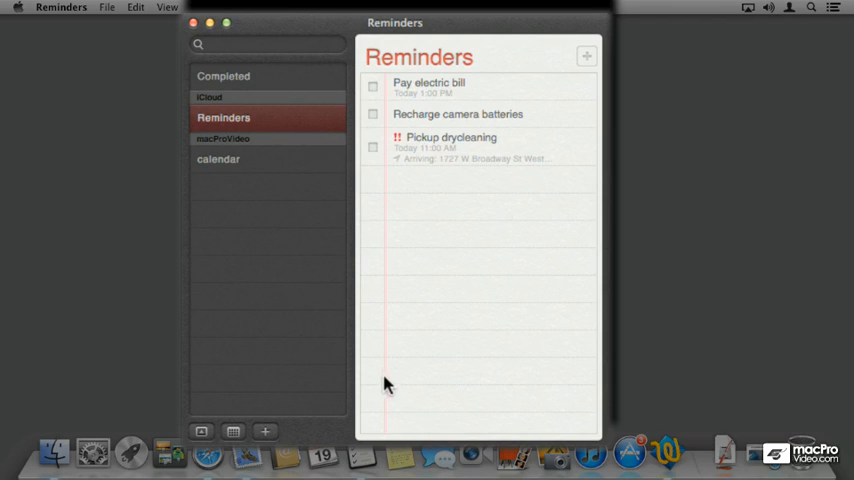
pyautogui.moveTo(451, 211)
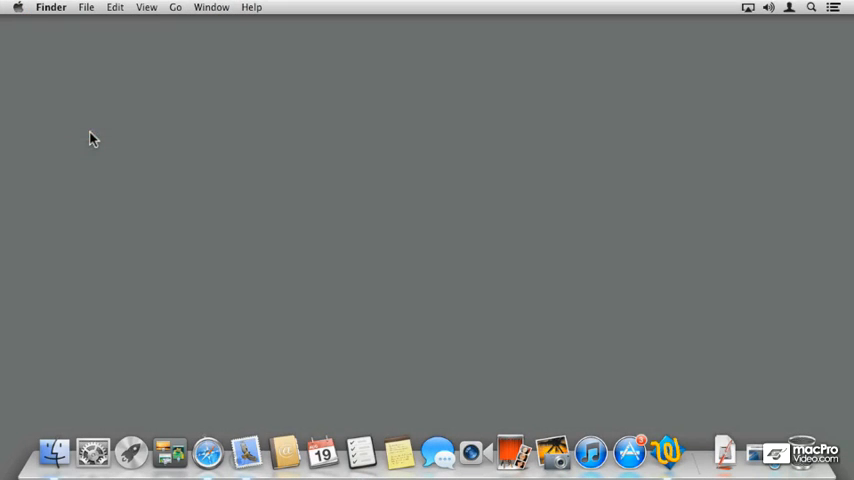
pyautogui.moveTo(363, 381)
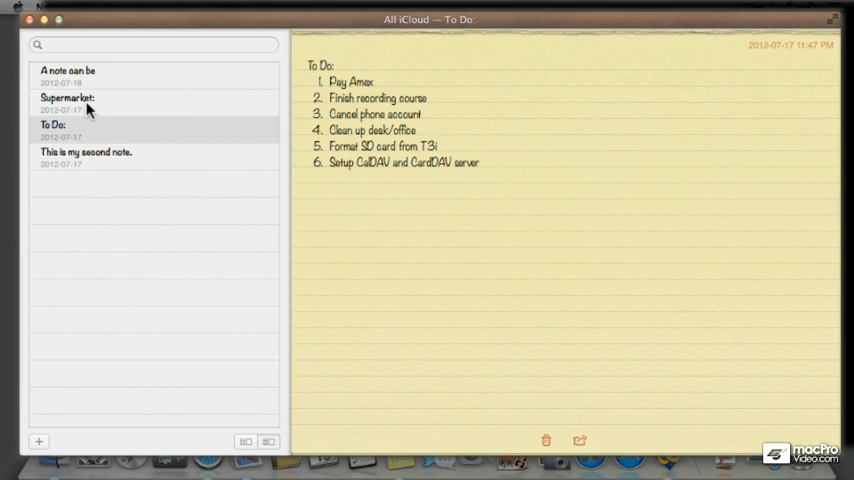
pyautogui.click(48, 9)
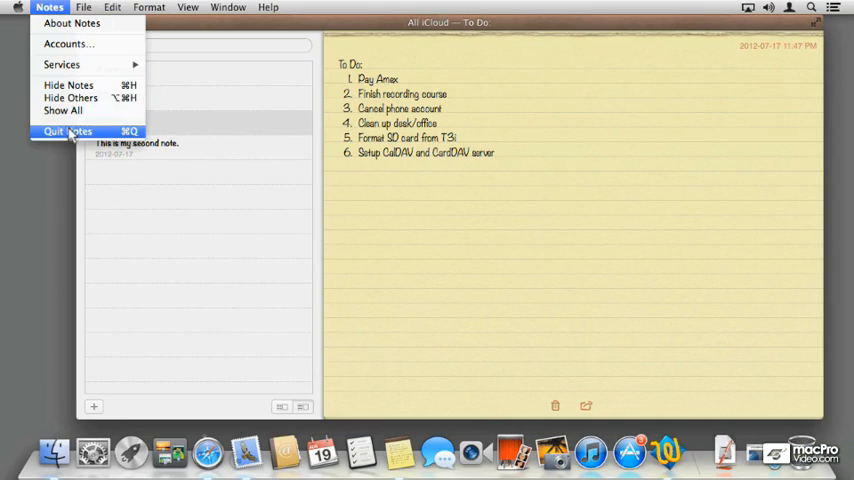
pyautogui.click(64, 131)
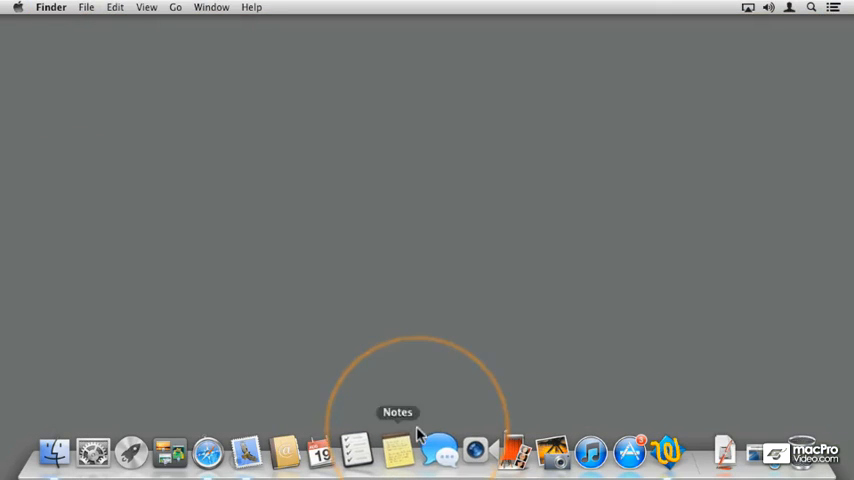
pyautogui.click(441, 448)
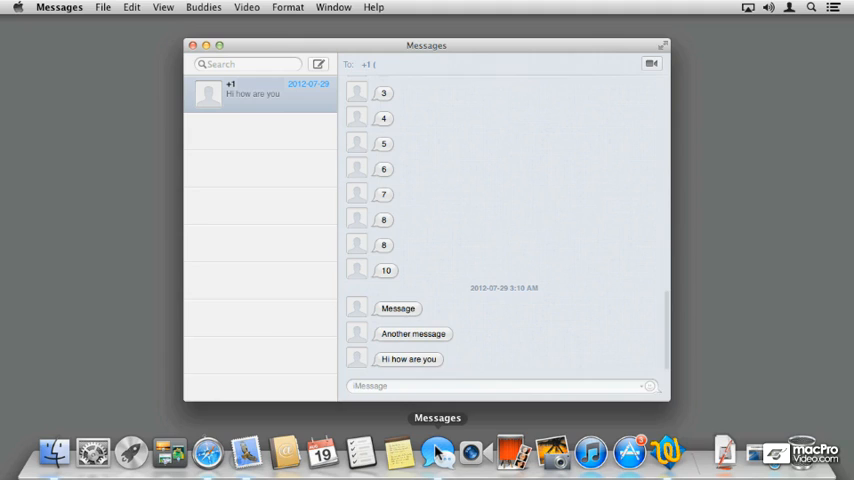
pyautogui.click(505, 385)
pyautogui.write('Hi how are you doing')
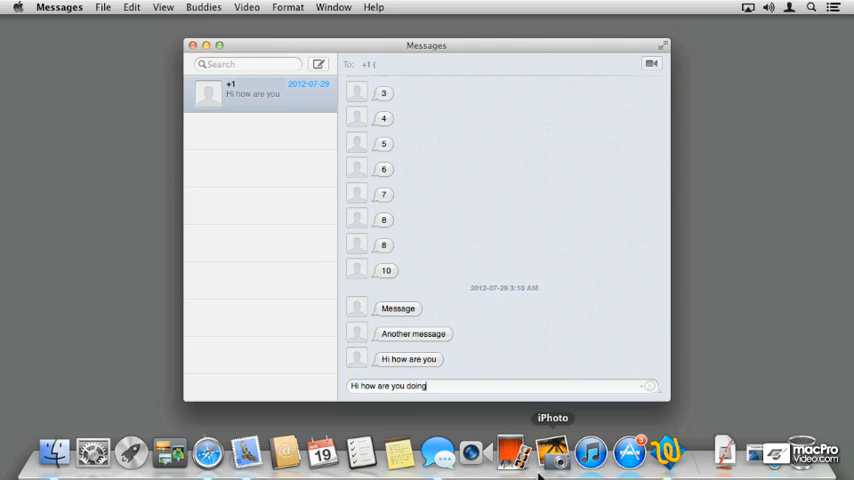
pyautogui.click(54, 6)
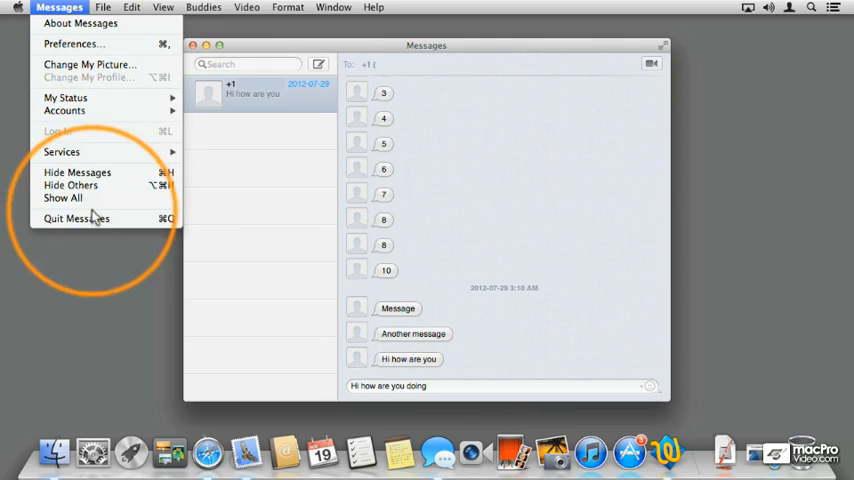
pyautogui.click(78, 215)
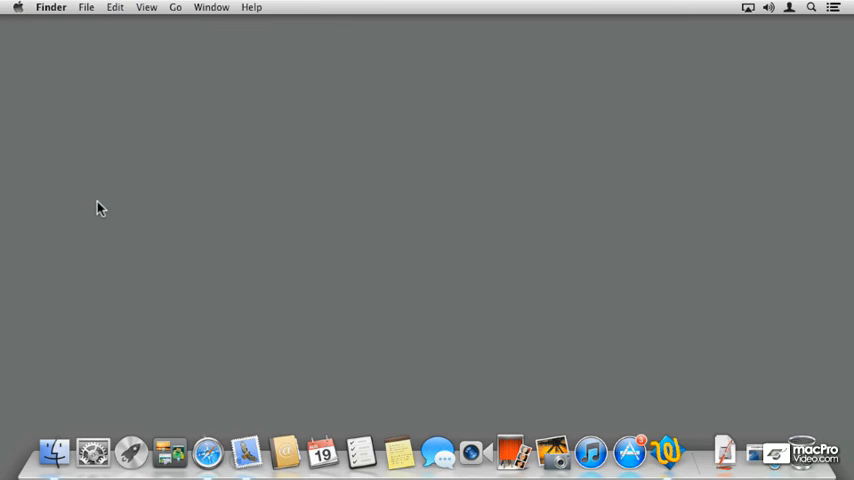
pyautogui.click(24, 9)
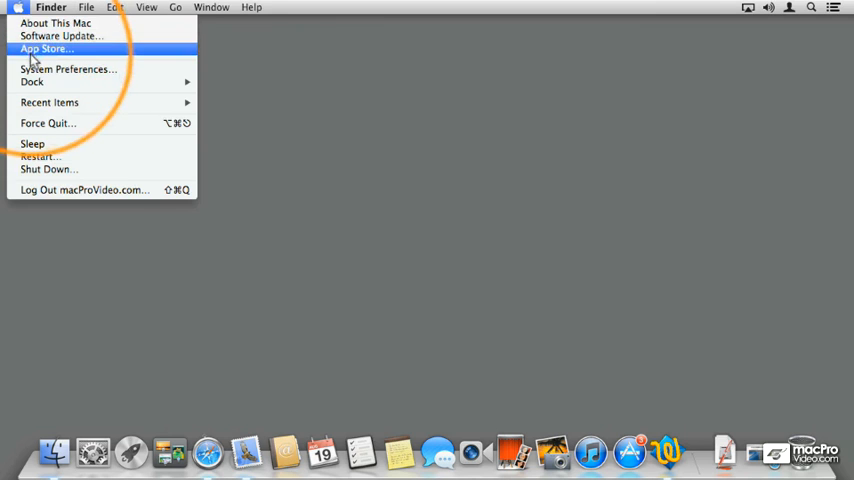
# Step: Open System Preferences, view General, then open the Desktop & Screen Saver pane
pyautogui.click(65, 69)
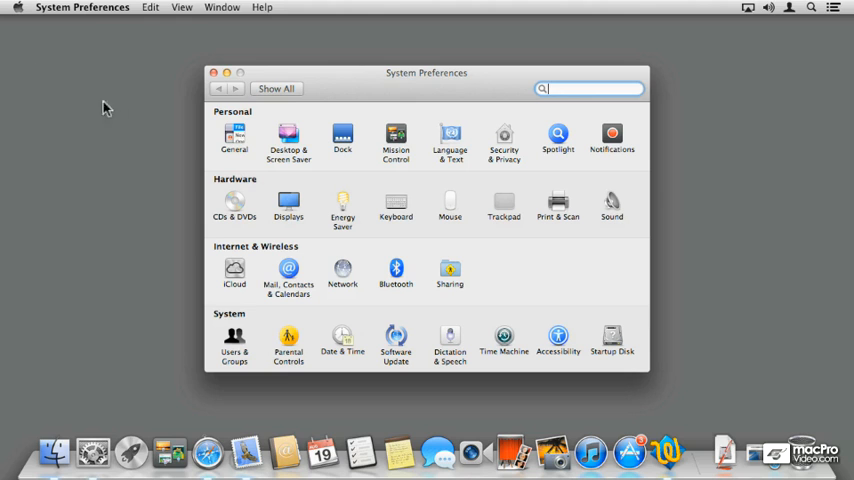
pyautogui.click(234, 134)
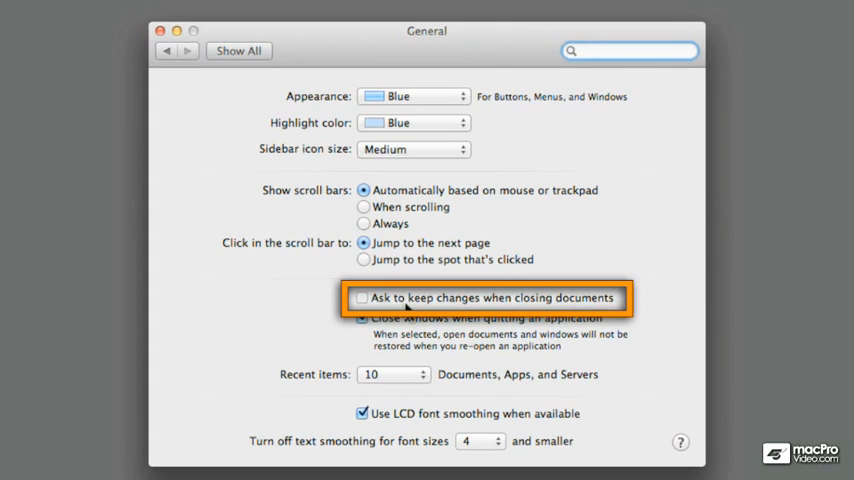
pyautogui.click(361, 318)
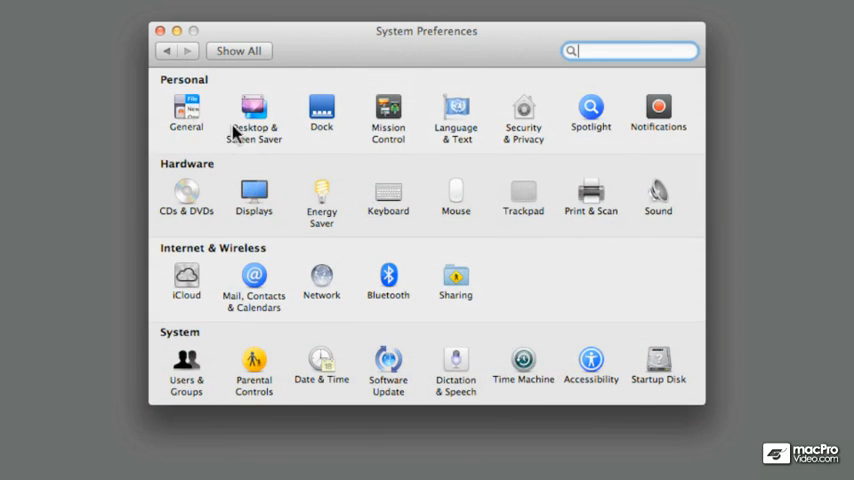
pyautogui.click(254, 107)
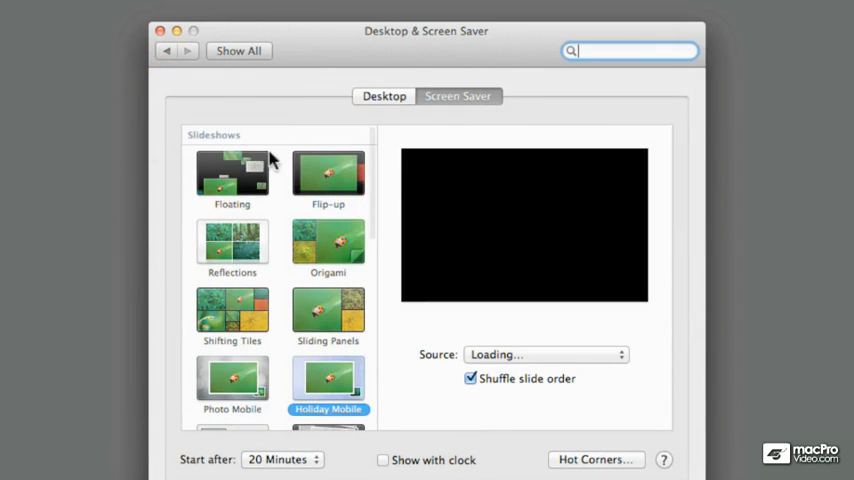